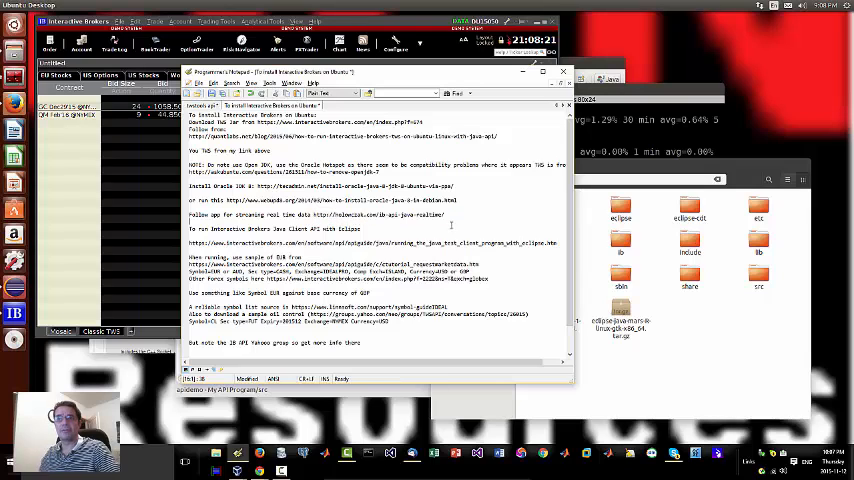
Adjust the Package Explorer view to list the IB API sample project's Java source files
drag(312, 214, 444, 214)
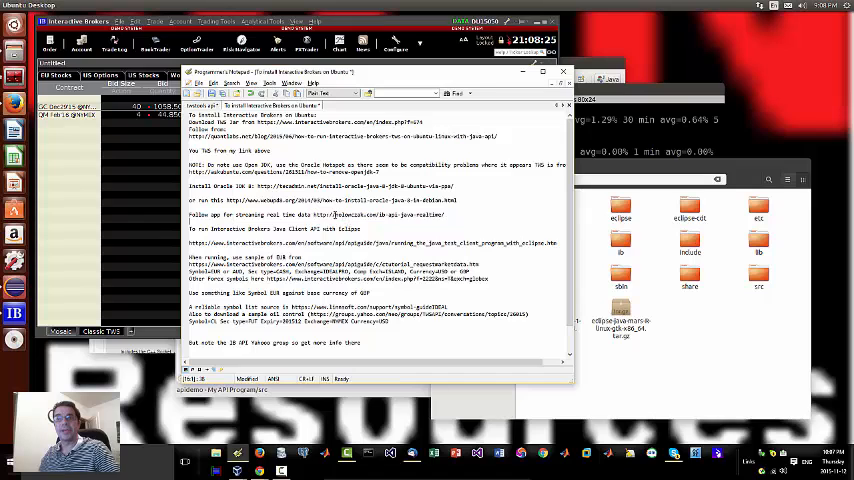
drag(316, 214, 440, 214)
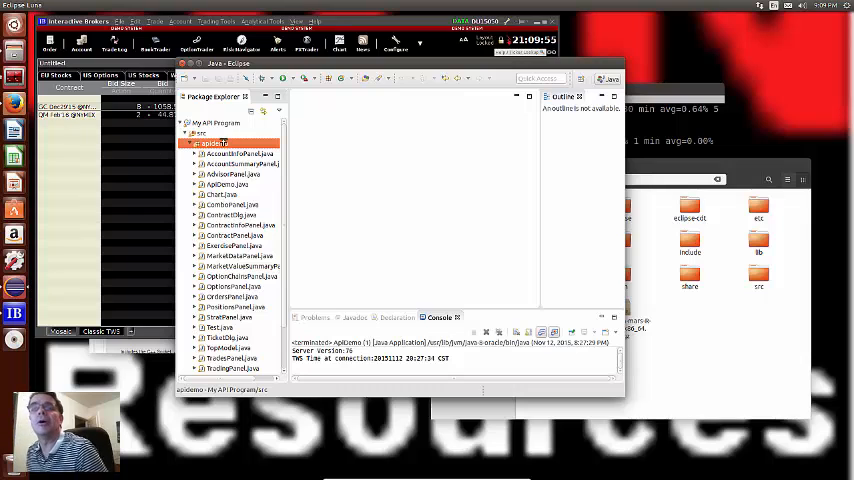
Run the project as a Java Application with ApiDemo selected as the main class
right_click(210, 144)
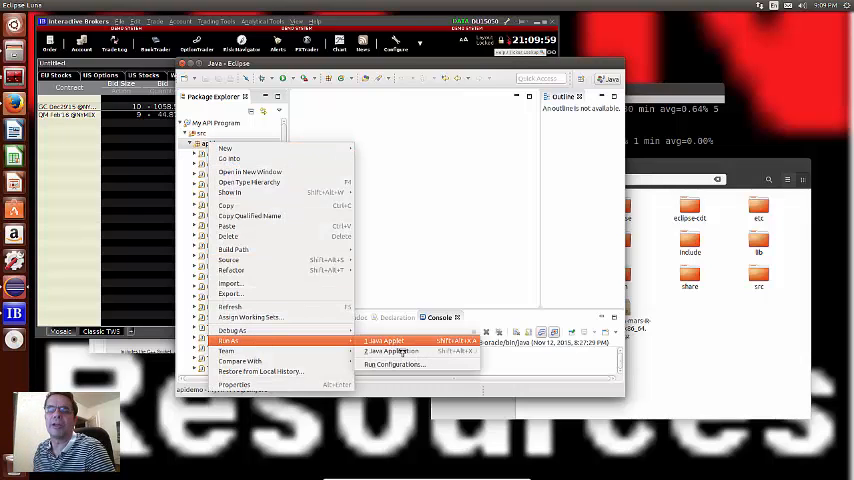
click(392, 352)
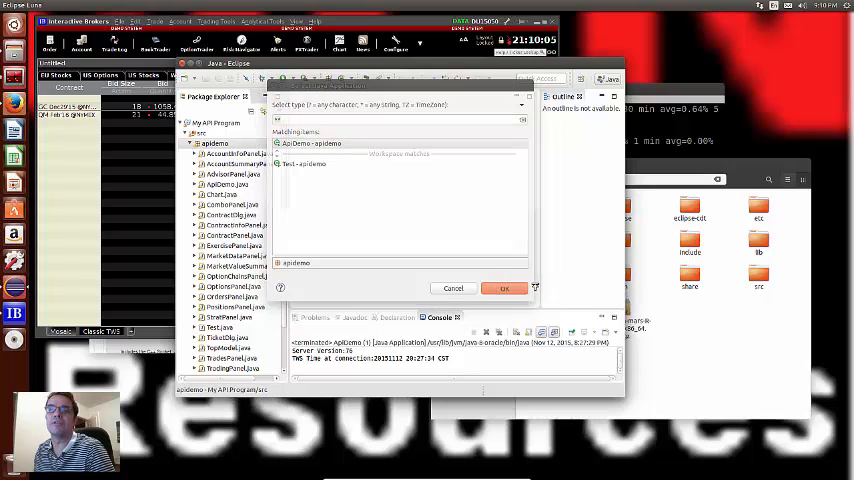
click(504, 288)
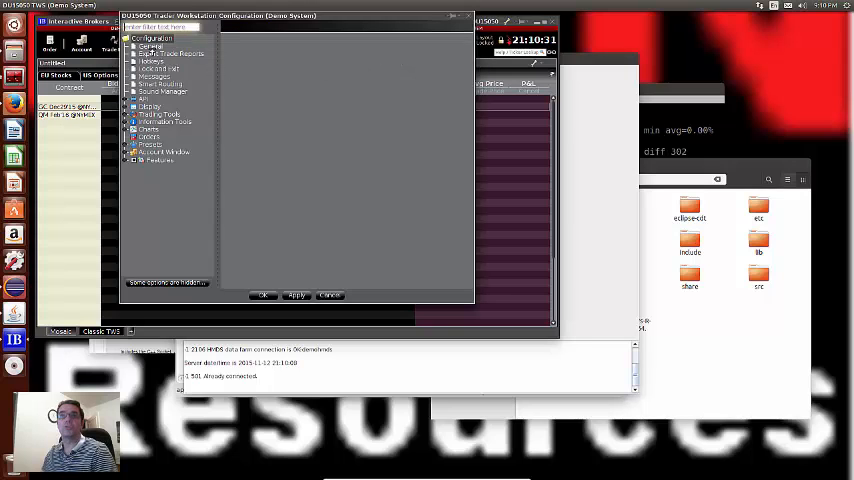
In TWS Global Configuration, adjust the API Settings connection option and a Precautions option
click(150, 46)
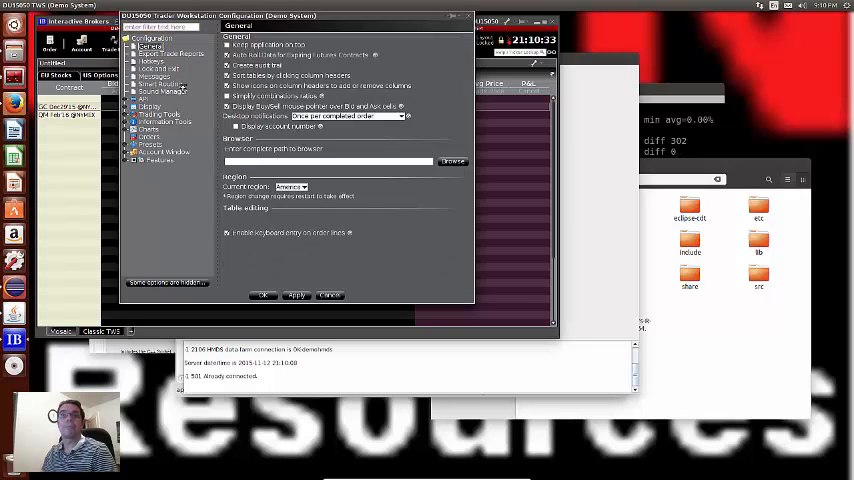
click(144, 104)
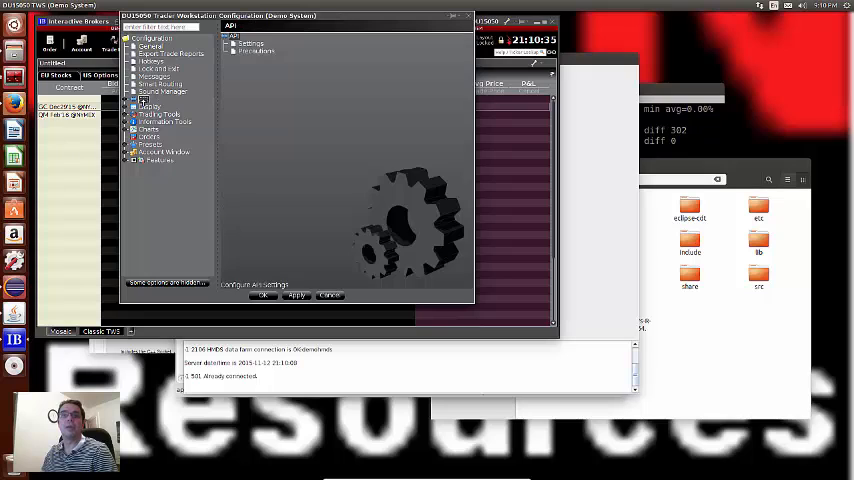
click(152, 104)
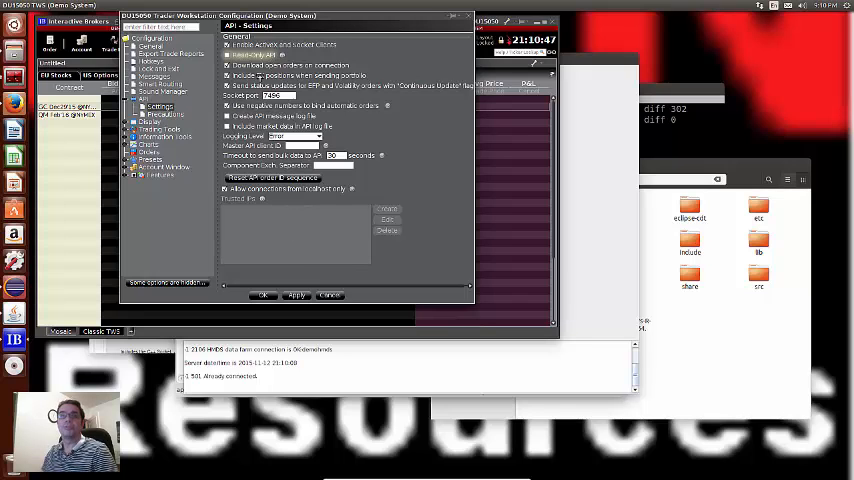
click(164, 116)
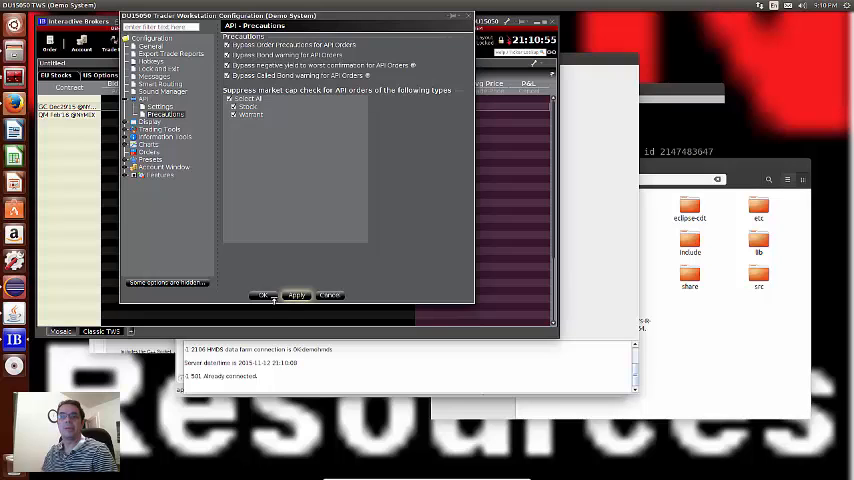
click(272, 296)
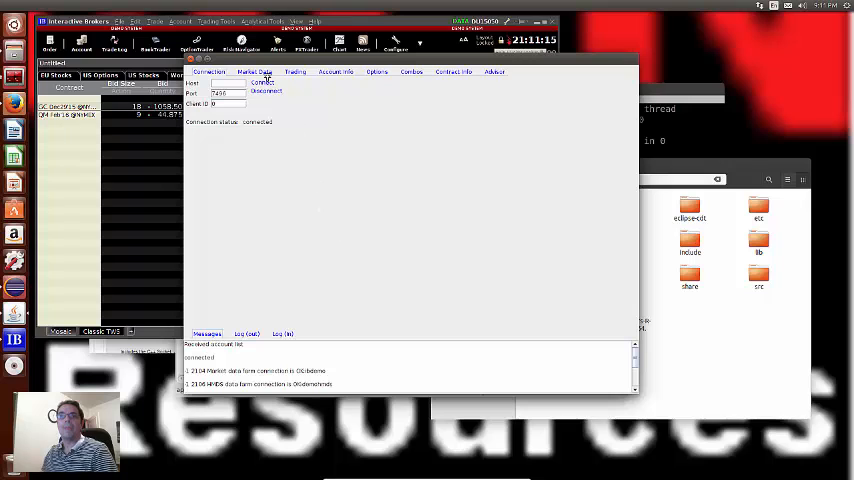
Show the Market Data section with the Top Market Data contract form
click(254, 72)
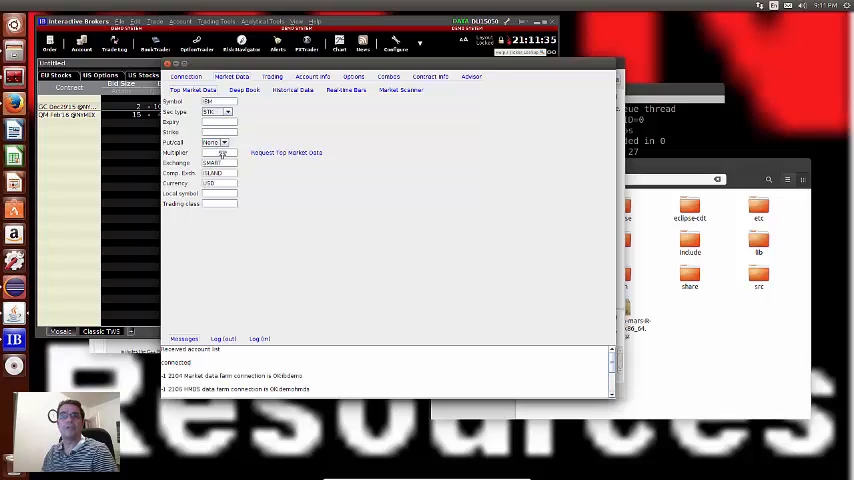
Request streaming top market data for the IBM stock contract
click(286, 152)
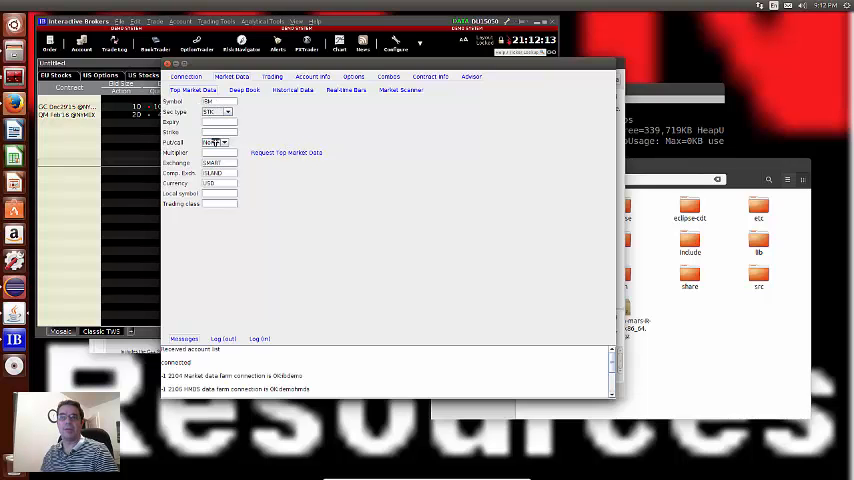
click(218, 142)
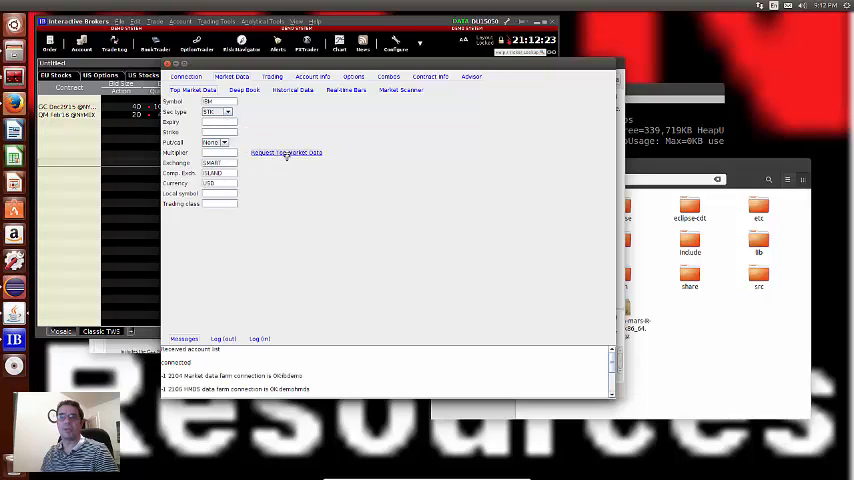
click(286, 152)
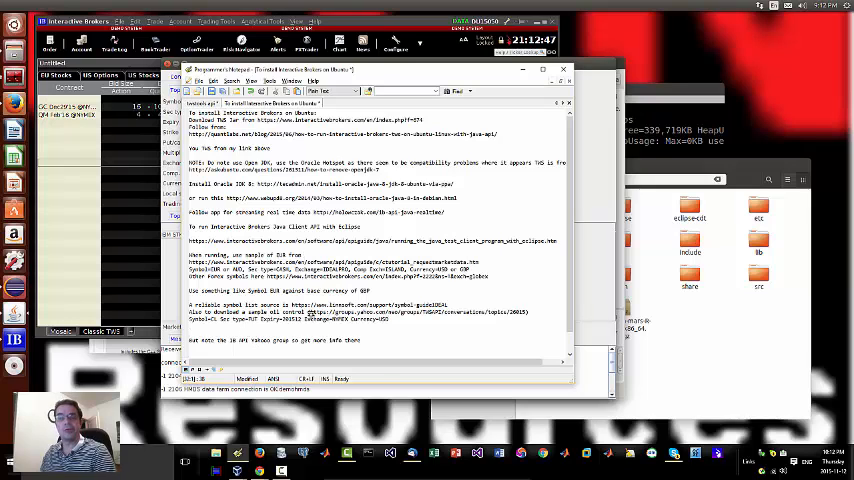
drag(310, 312, 404, 312)
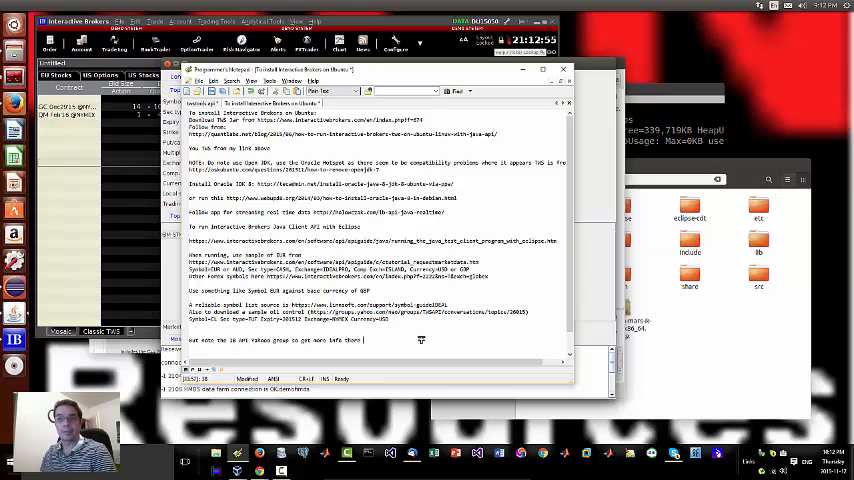
double_click(430, 312)
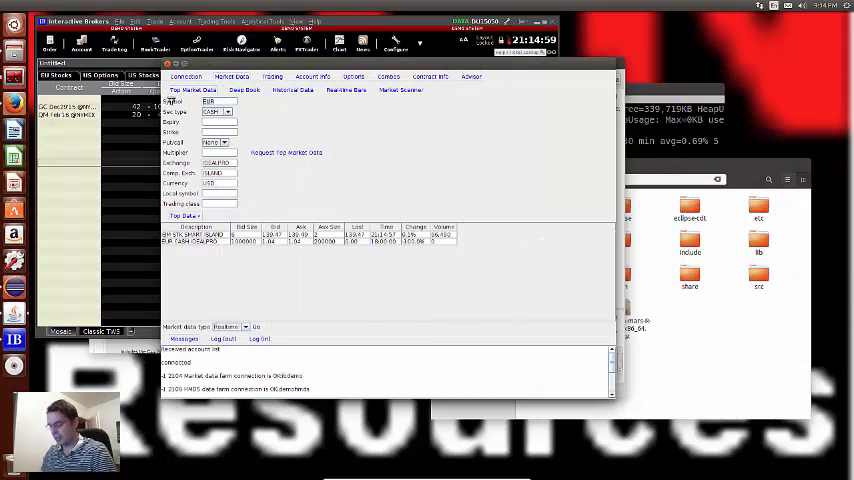
Request top market data for the CL NYMEX futures contract, then return from the notes to the sample app
click(232, 112)
text(201512)
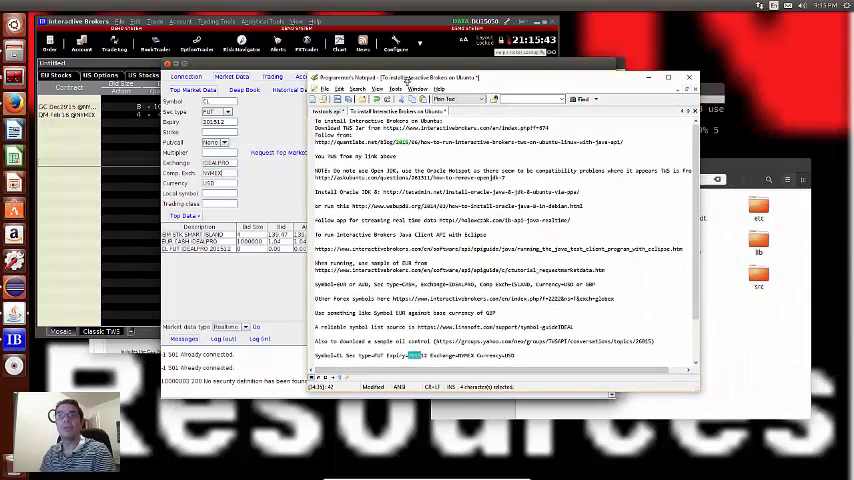
click(688, 76)
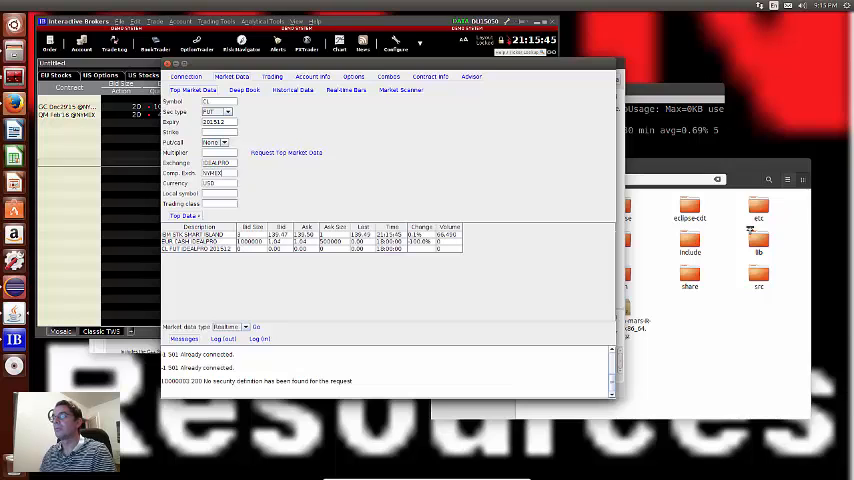